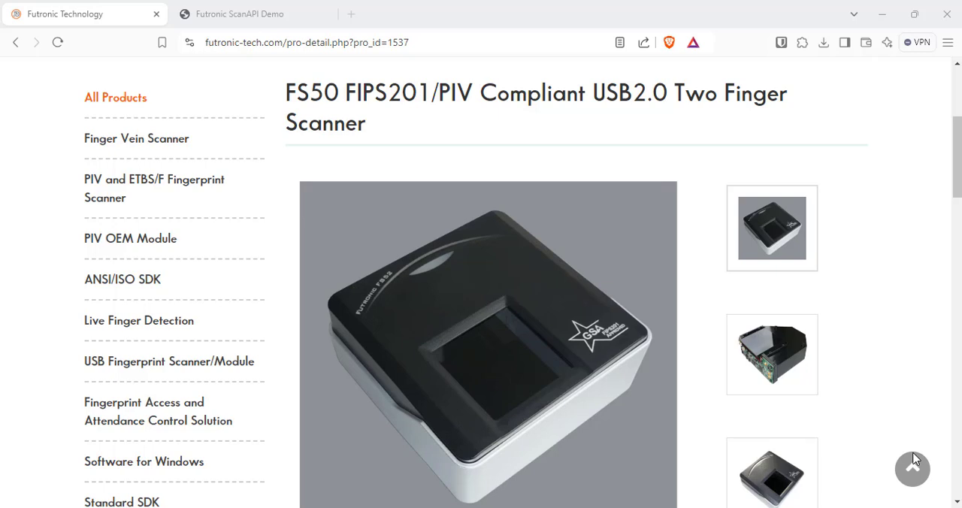
mouse_move(881, 299)
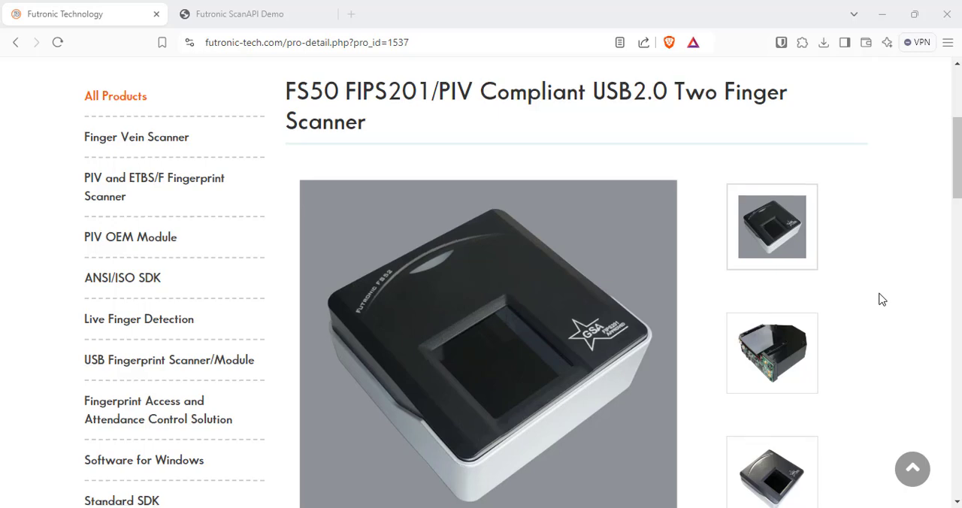
- Scroll the demo page to find the 'can't get operation state' server response
scroll("down", 3)
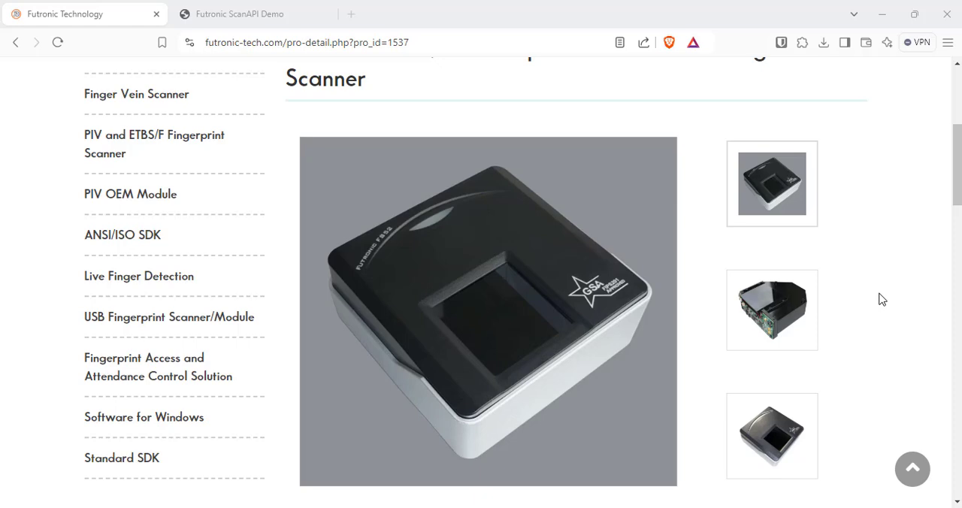
scroll("up", 3)
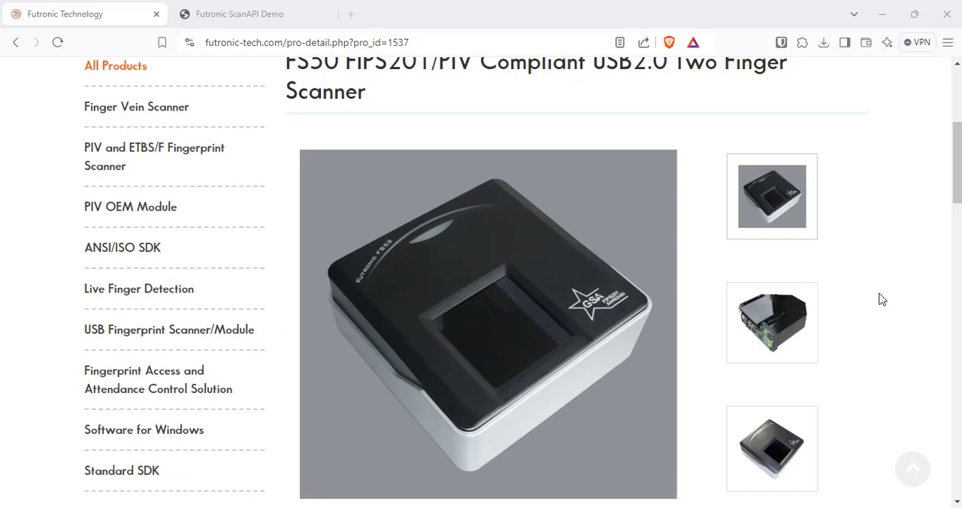
scroll("down", 3)
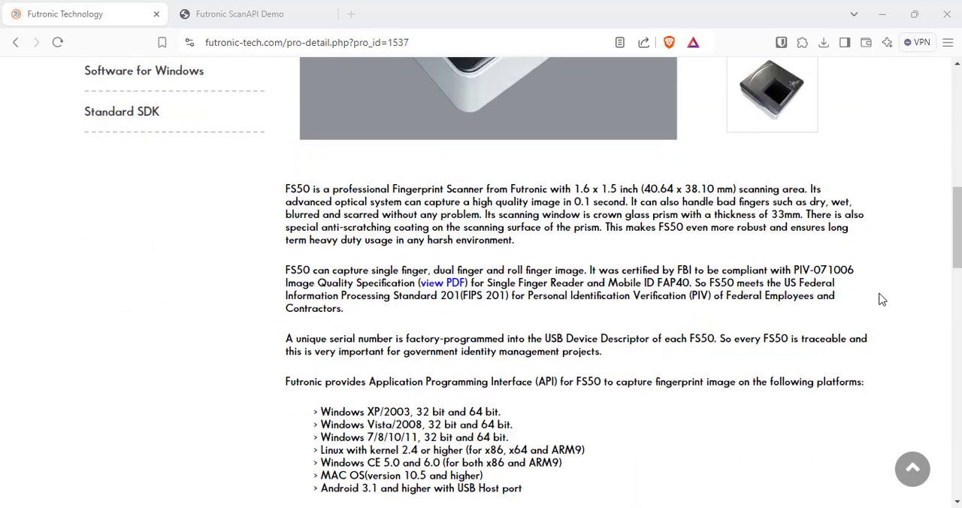
scroll("down", 3)
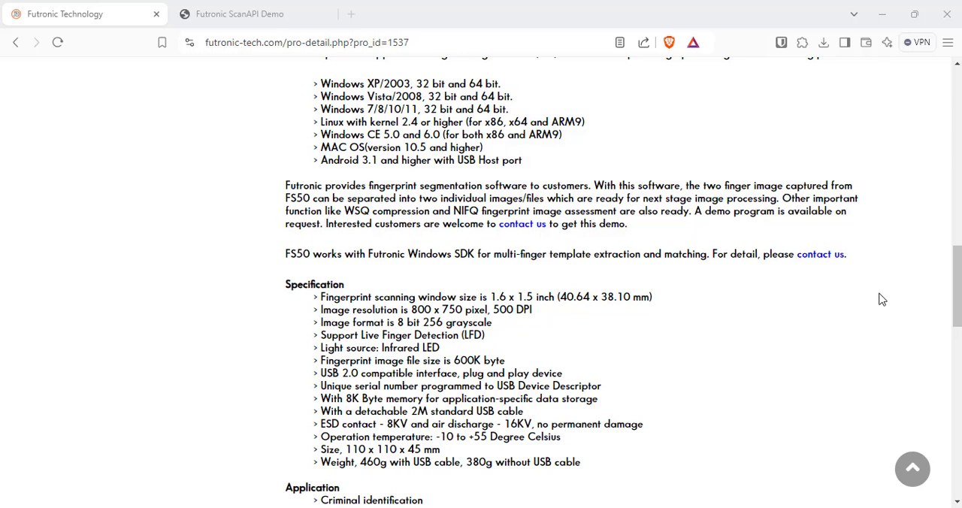
scroll("down", 3)
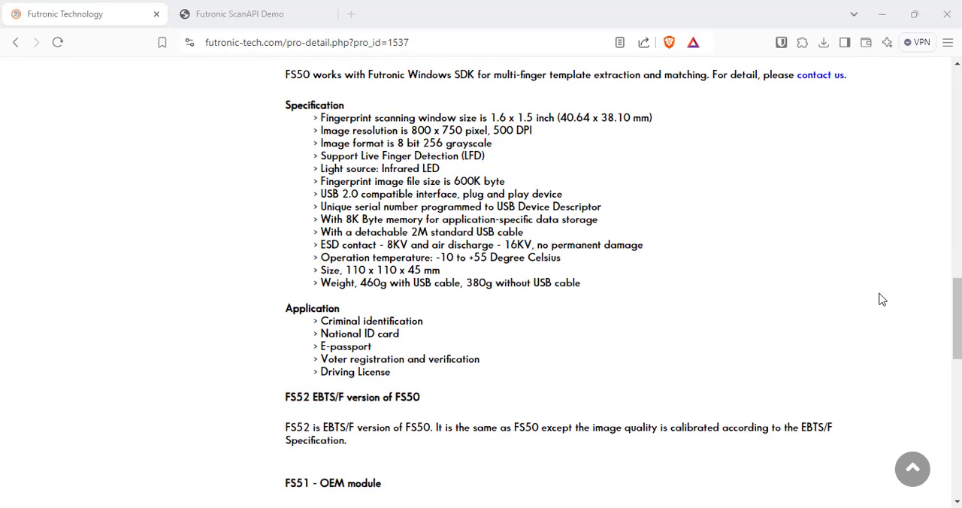
mouse_move(845, 298)
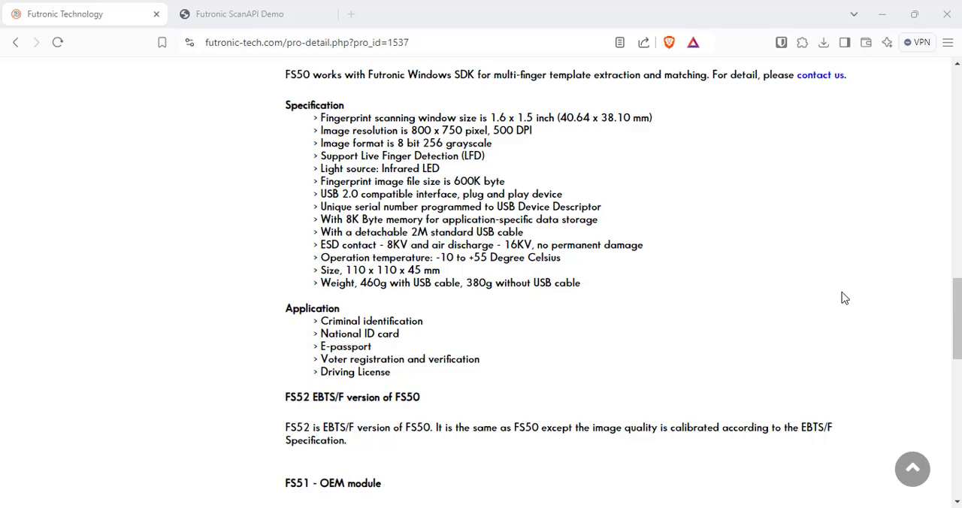
scroll("down", 3)
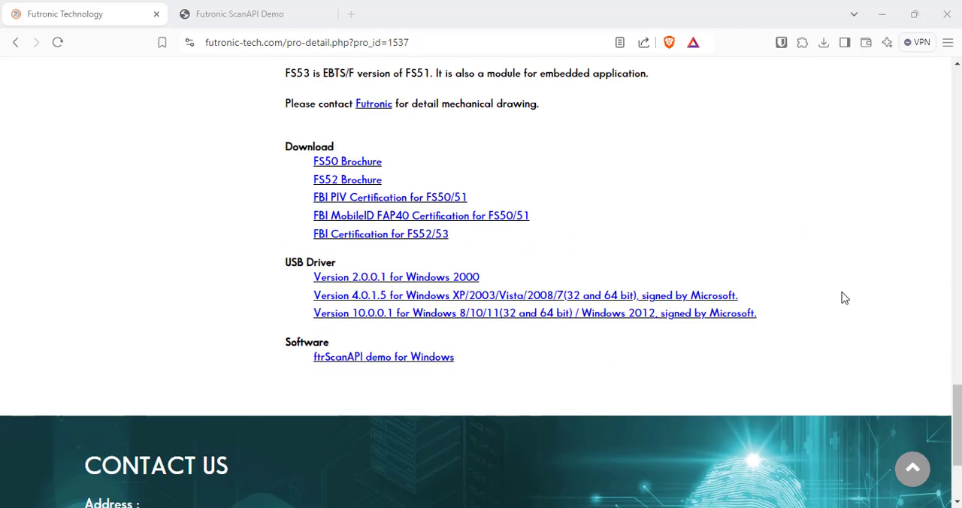
scroll("up", 3)
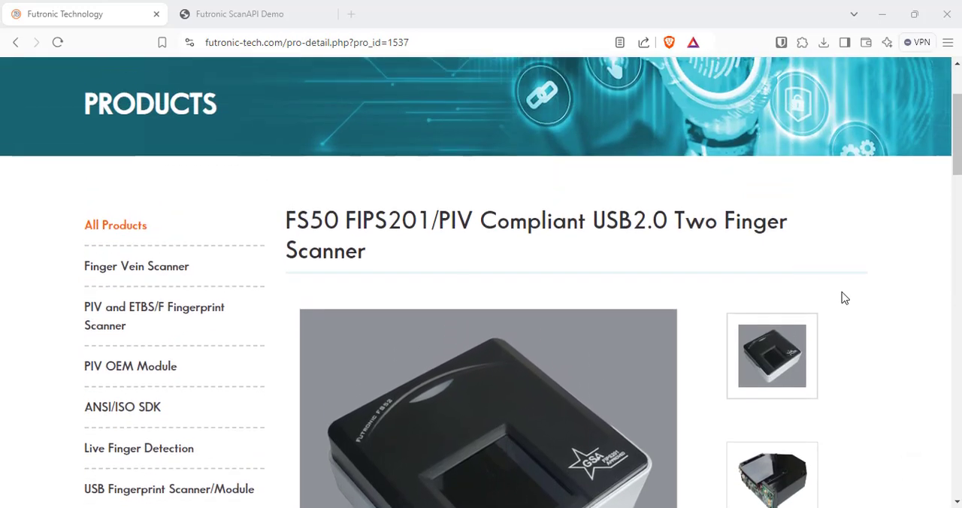
scroll("down", 3)
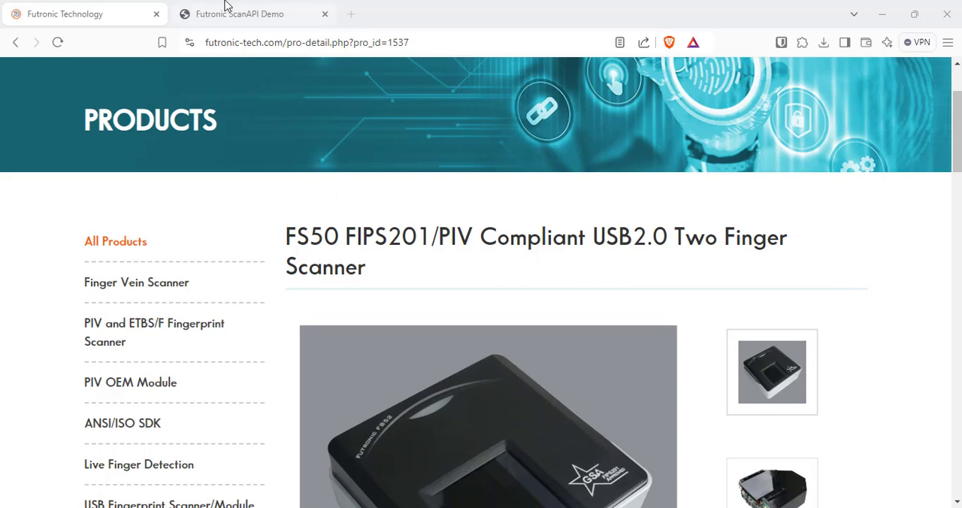
mouse_move(238, 13)
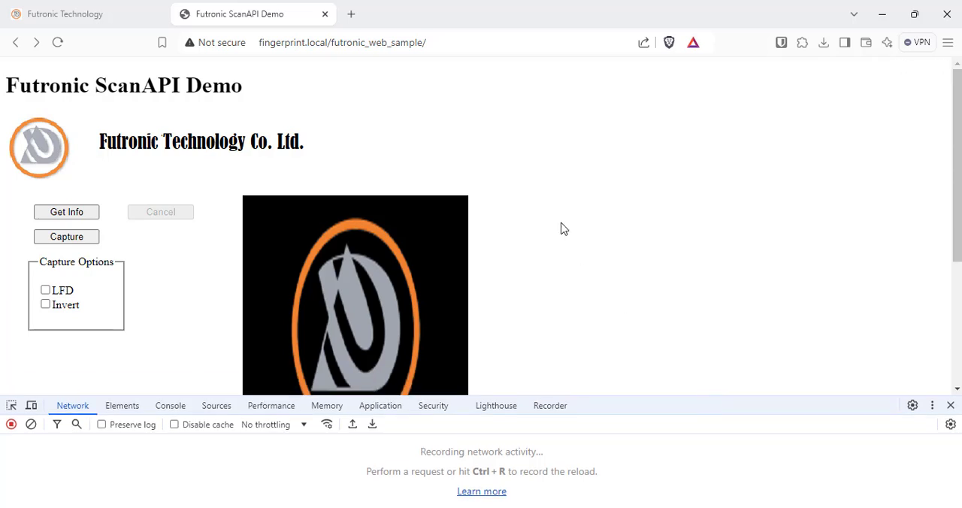
scroll("up", 3)
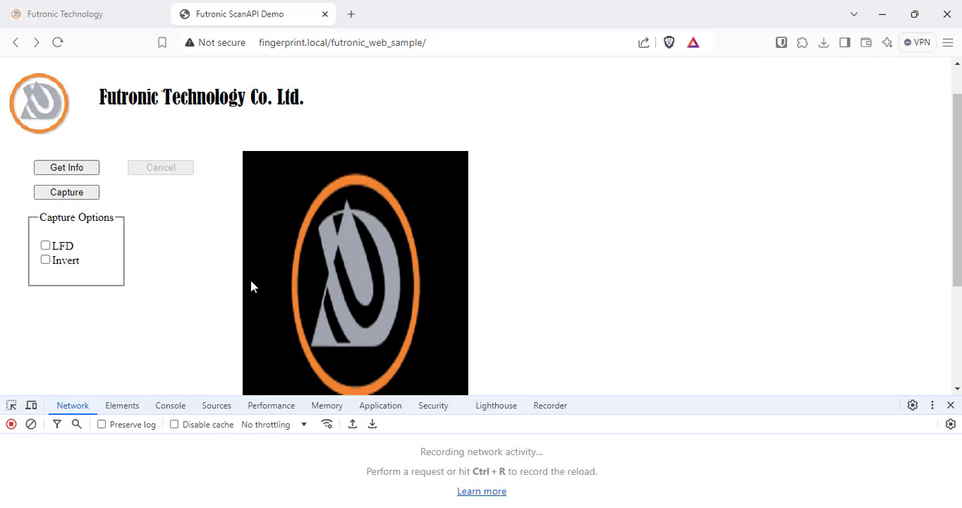
mouse_move(108, 202)
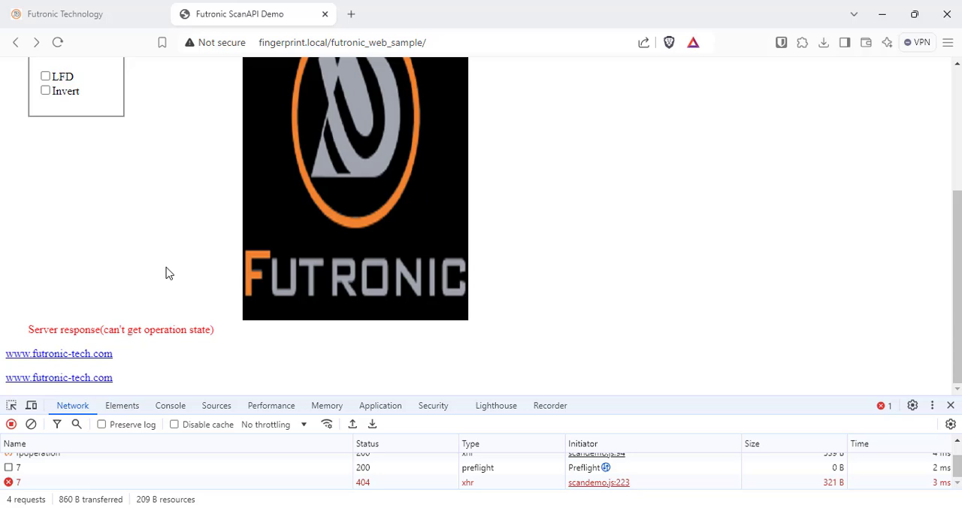
scroll("up", 3)
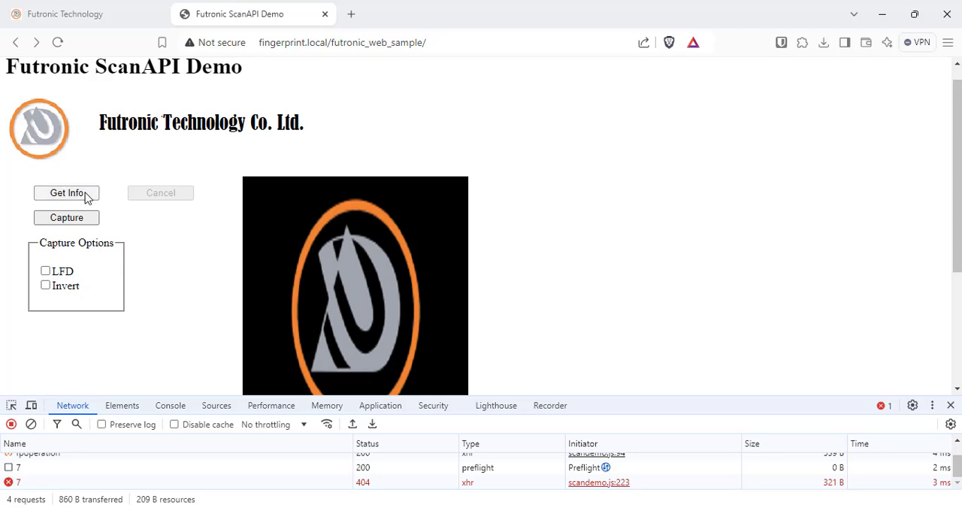
- Get the FS50 scanner info: ScanAPI 13.7.3441.1475, firmware 9.52.1, hardware 1.9.1
left_click(67, 192)
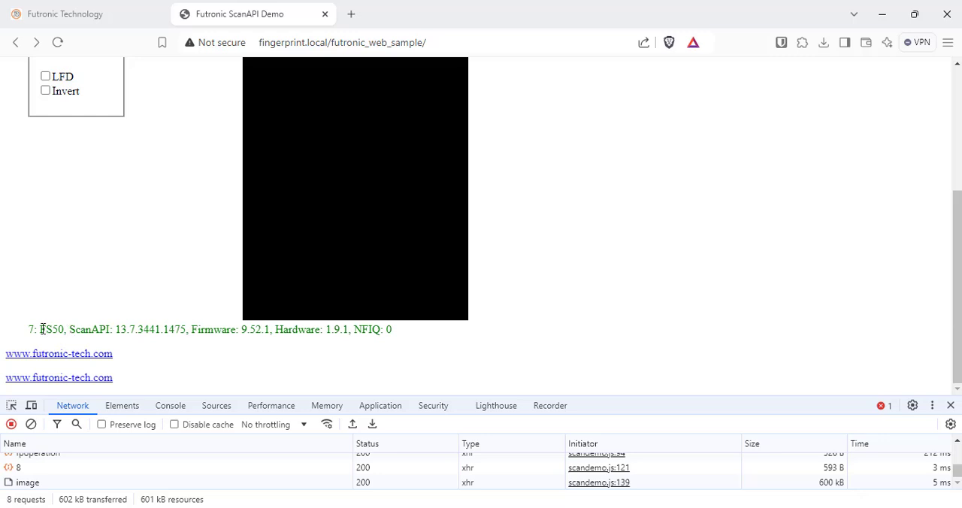
mouse_move(147, 329)
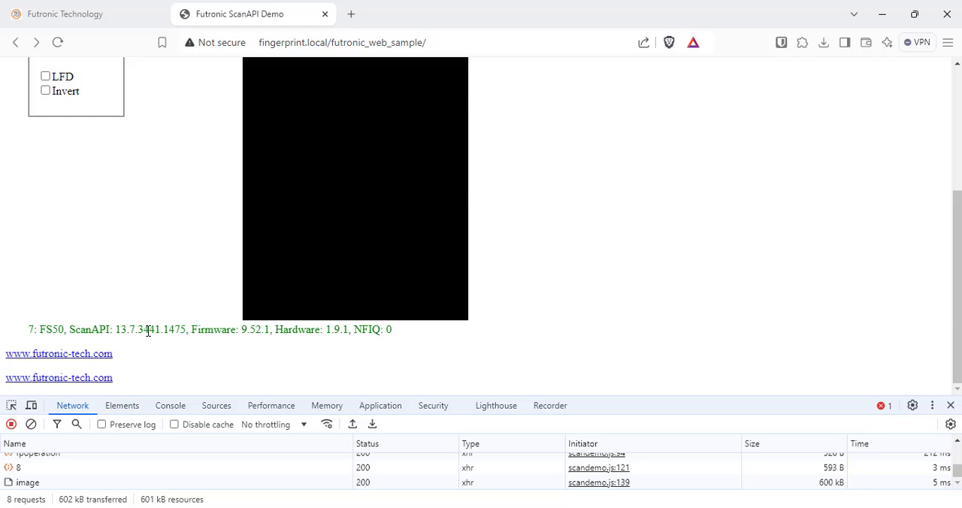
mouse_move(216, 333)
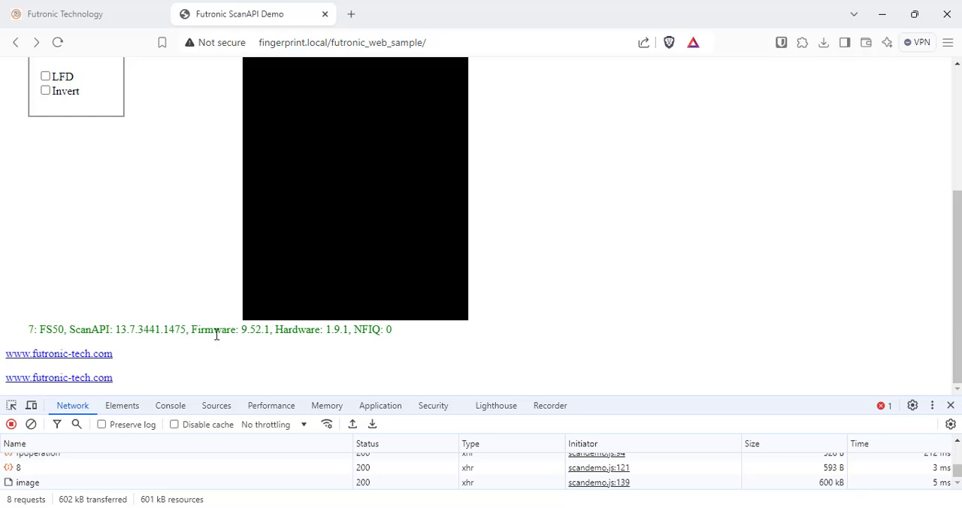
mouse_move(672, 438)
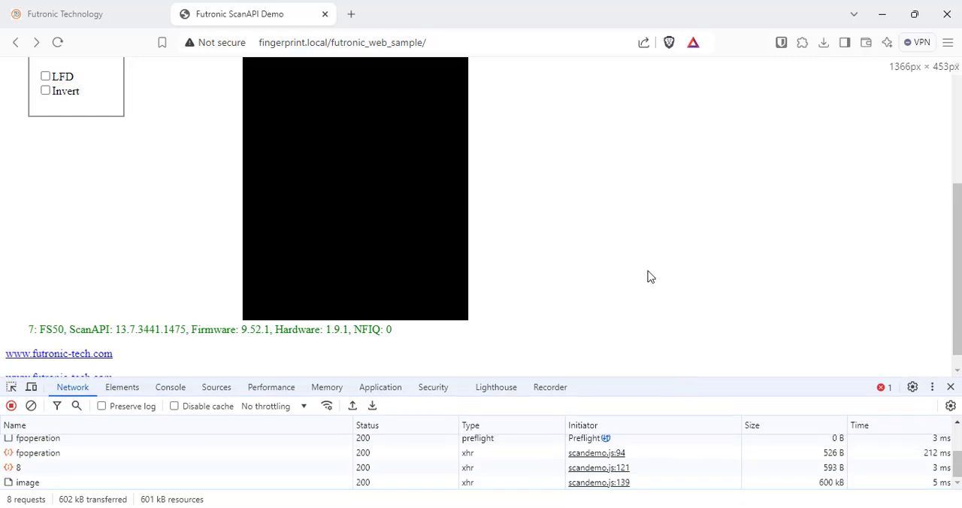
- Capture a fingerprint frame yielding NFIQ 5 with raw and WSQ image links
scroll("up", 3)
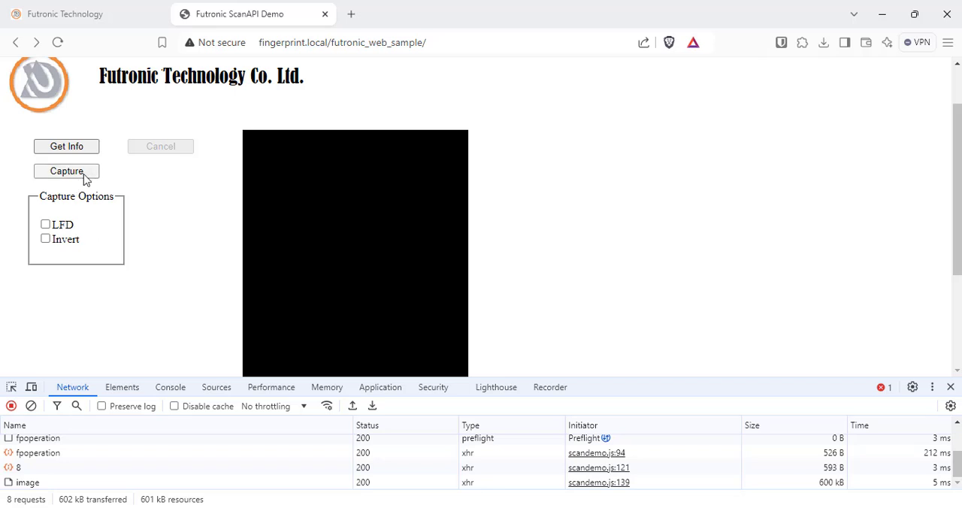
left_click(66, 170)
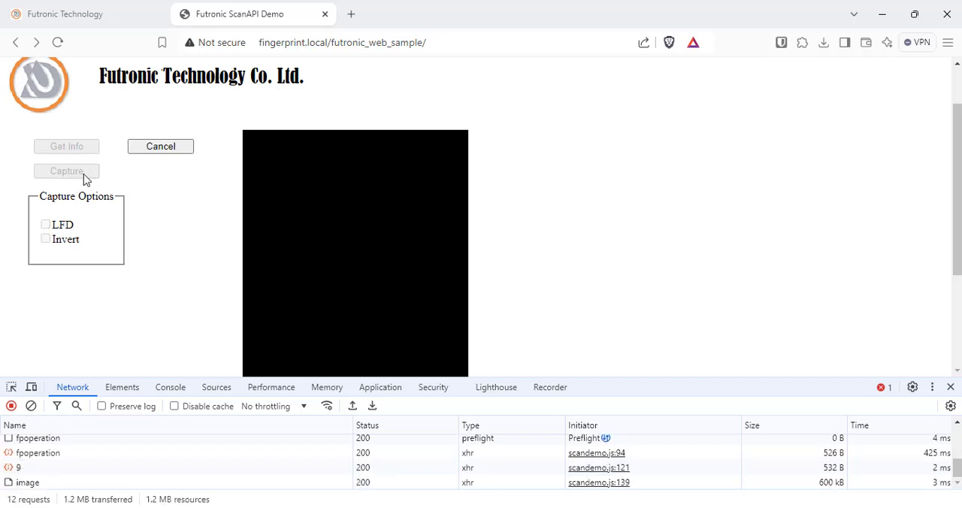
left_click(67, 171)
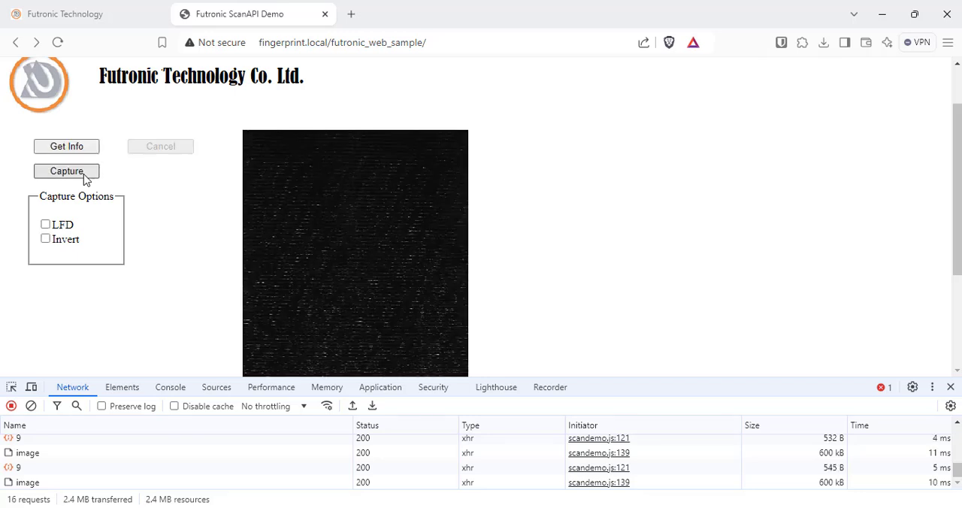
left_click(66, 170)
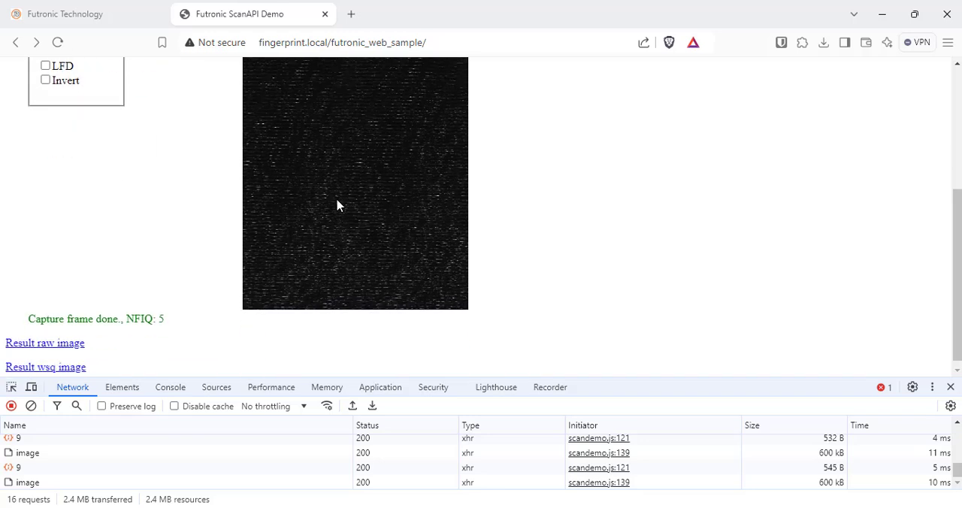
mouse_move(379, 198)
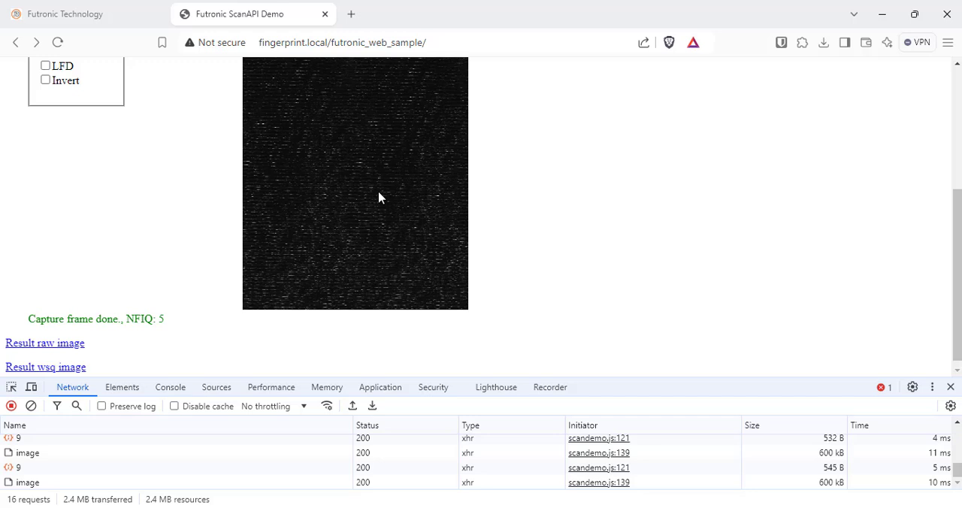
mouse_move(182, 303)
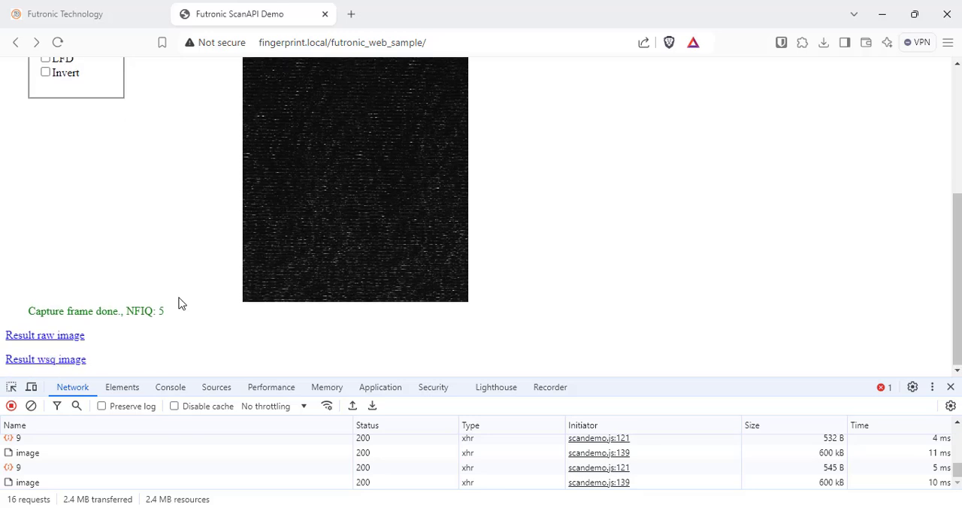
mouse_move(90, 344)
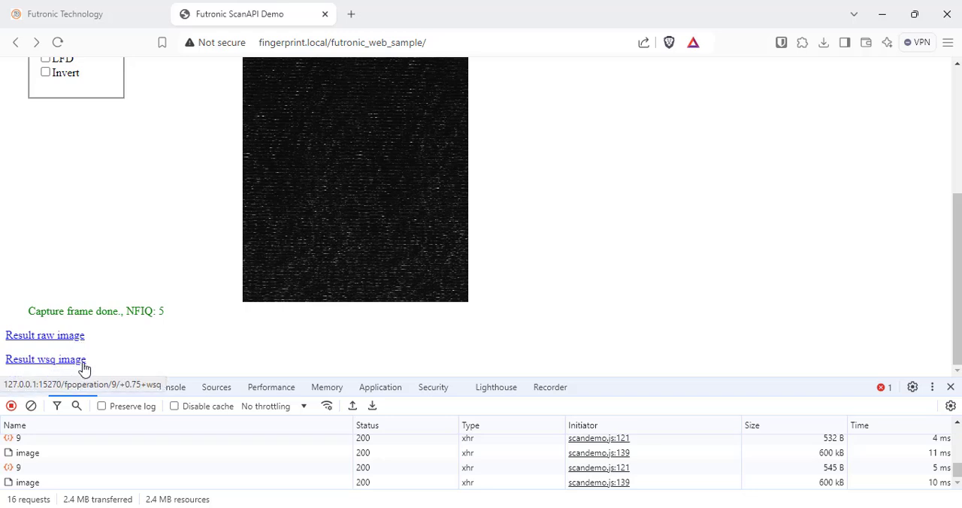
mouse_move(44, 335)
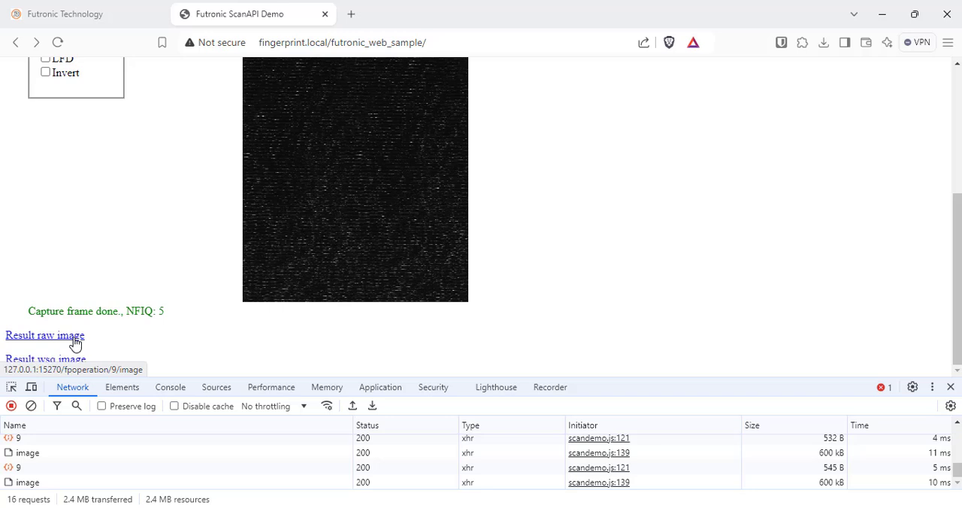
mouse_move(46, 359)
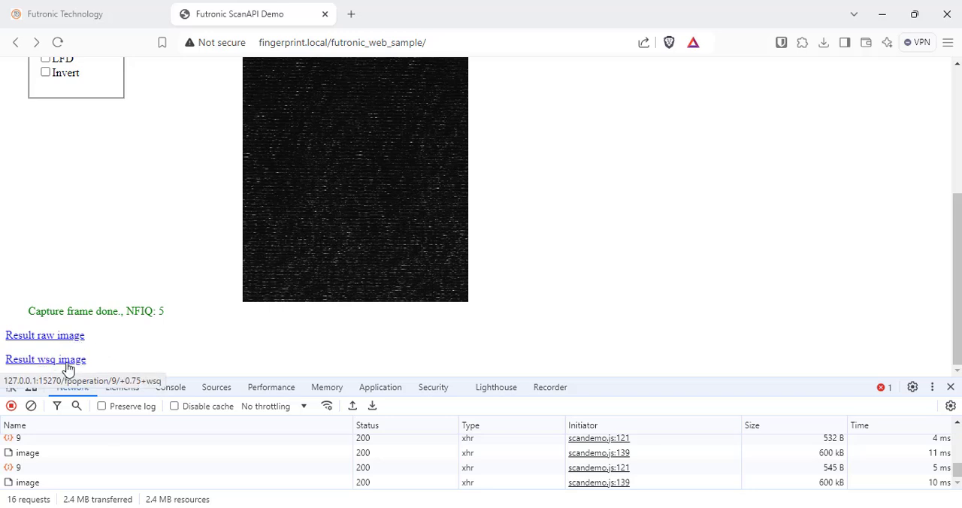
mouse_move(128, 348)
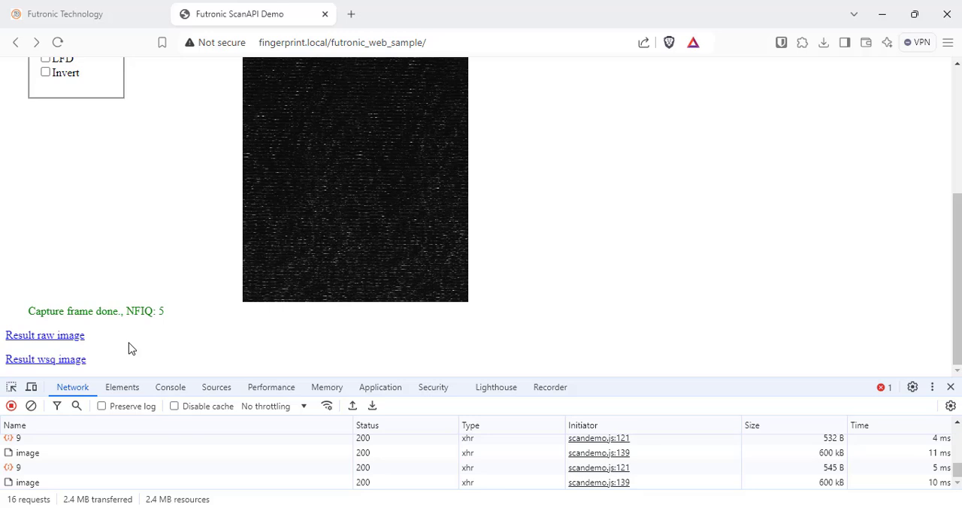
mouse_move(147, 303)
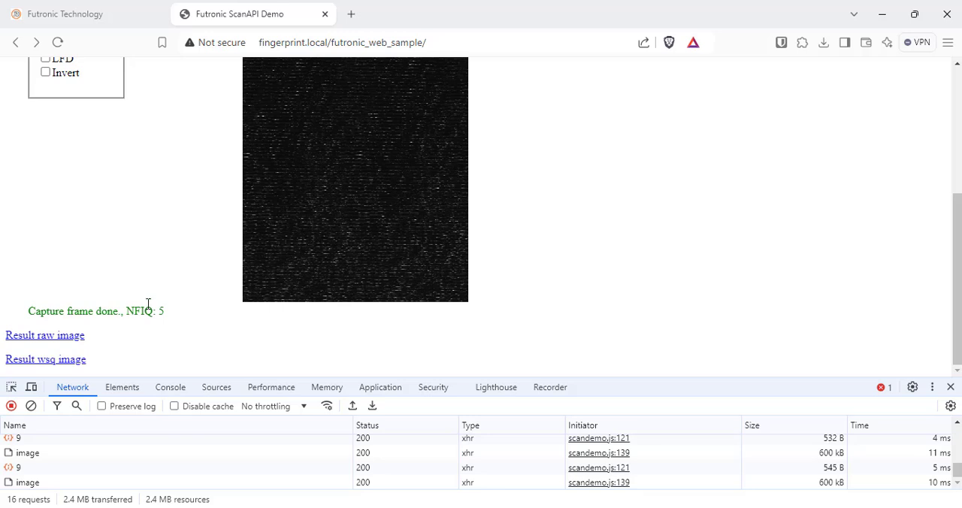
scroll("up", 3)
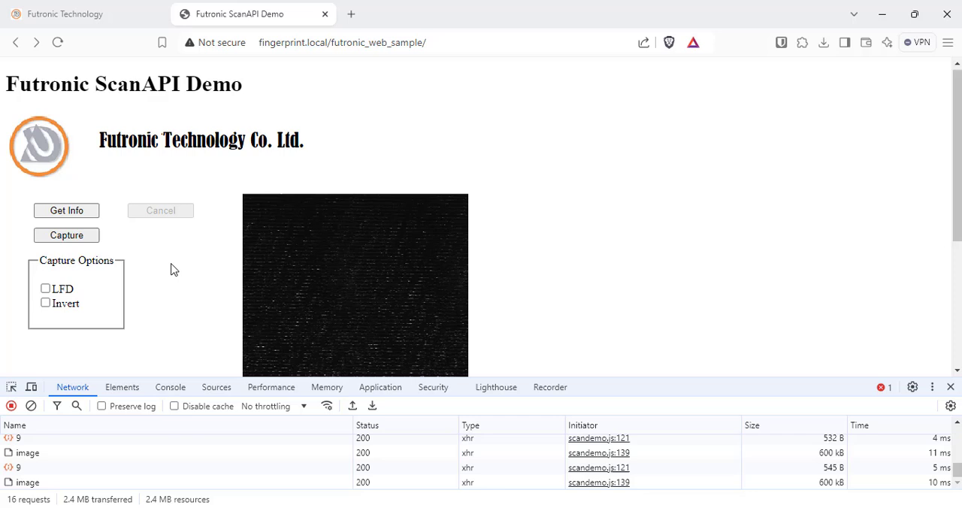
mouse_move(198, 236)
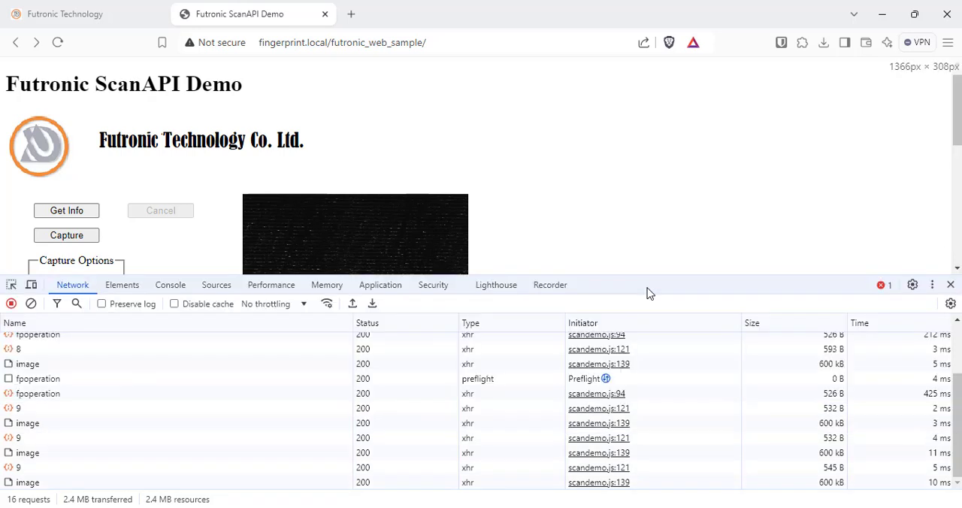
mouse_move(547, 157)
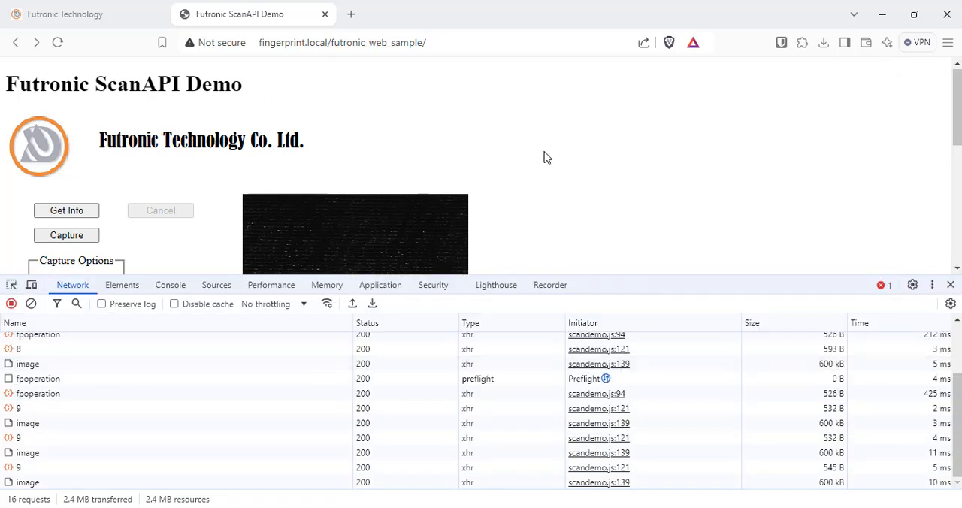
mouse_move(438, 155)
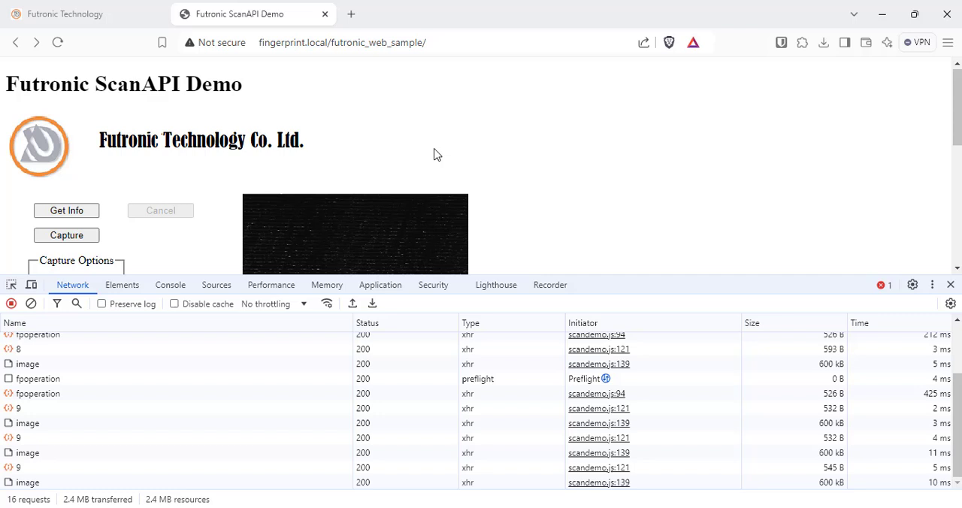
mouse_move(51, 359)
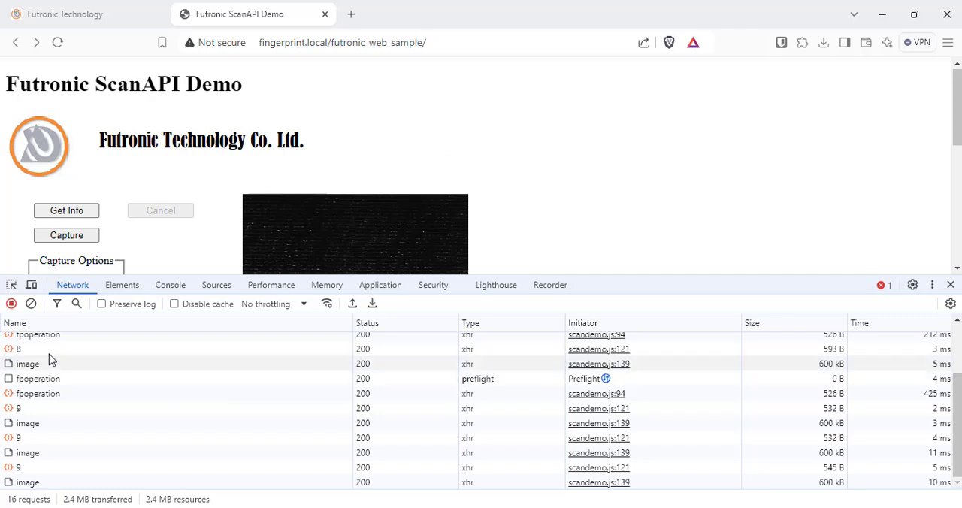
mouse_move(188, 370)
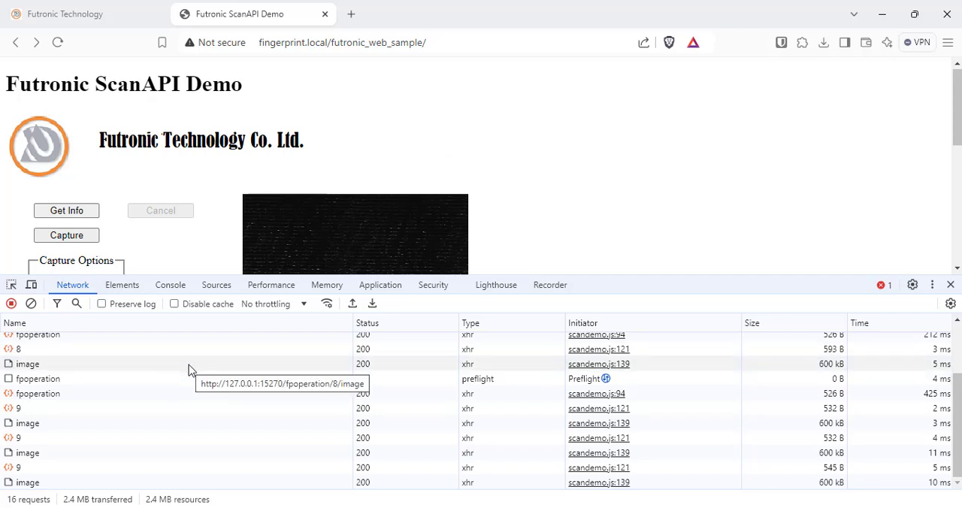
mouse_move(205, 414)
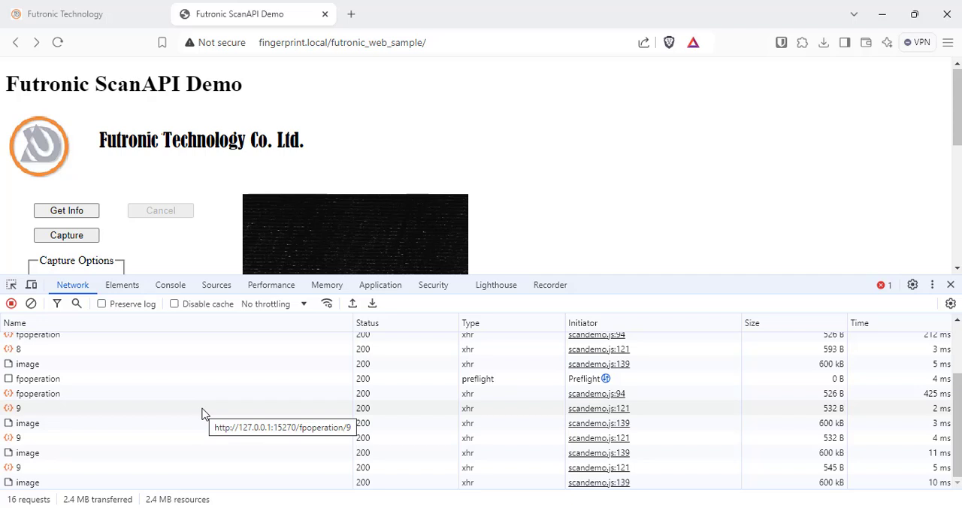
mouse_move(101, 481)
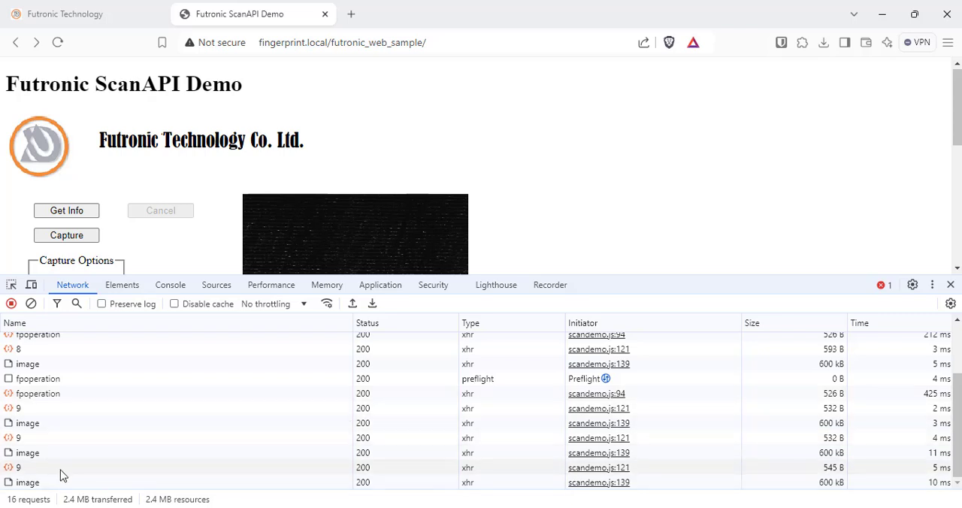
- Show the Headers of the last fpoperation/9 request in the Network panel
left_click(19, 466)
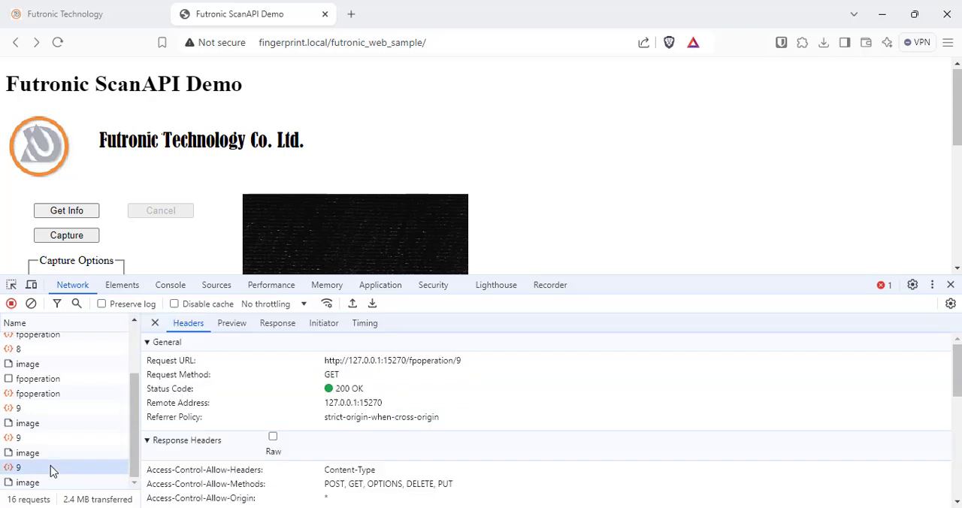
mouse_move(370, 396)
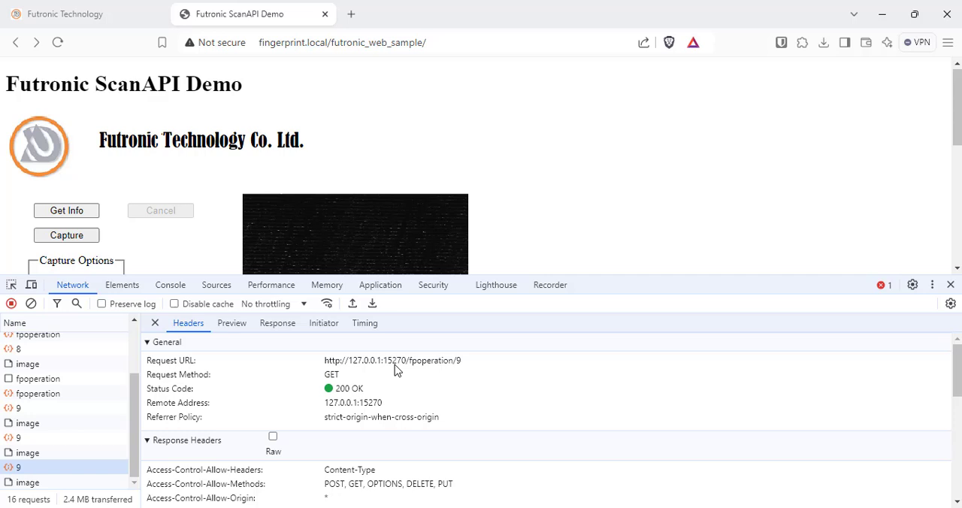
mouse_move(633, 359)
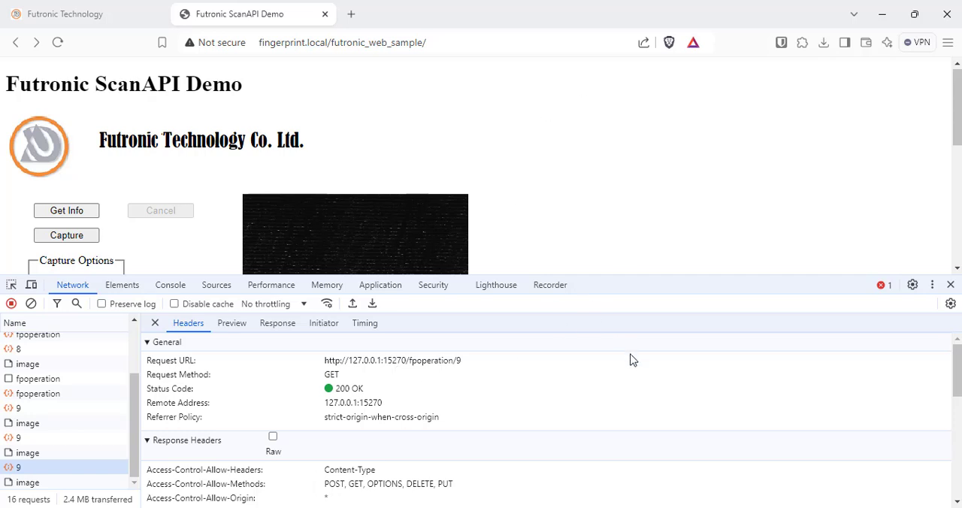
mouse_move(332, 82)
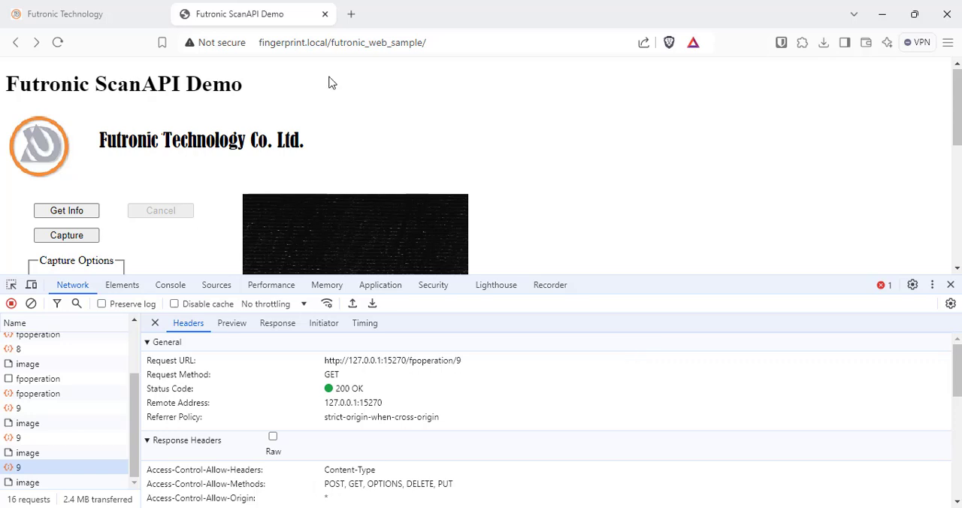
mouse_move(404, 155)
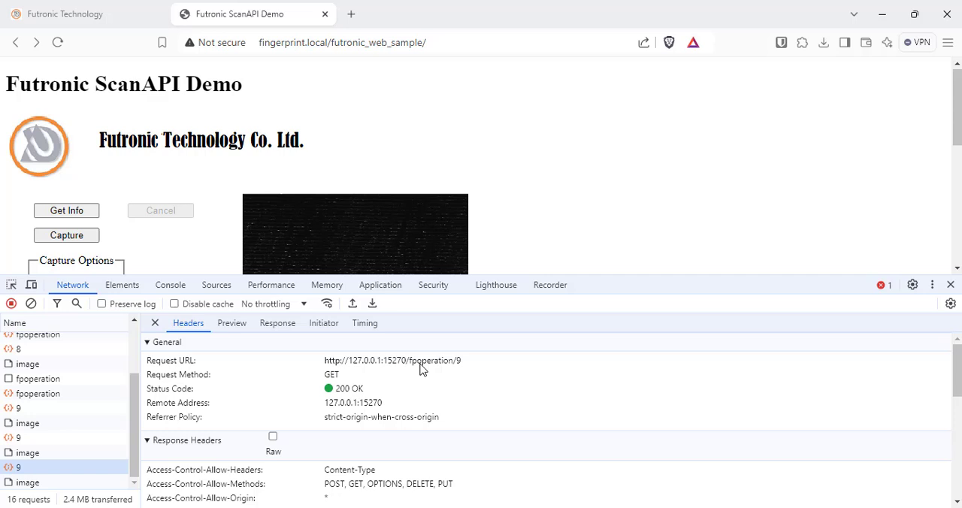
mouse_move(400, 369)
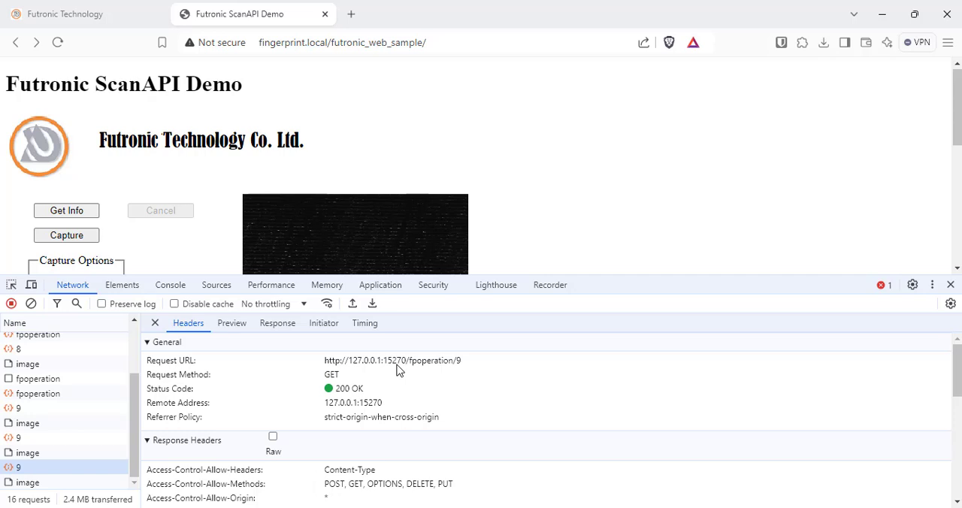
mouse_move(434, 385)
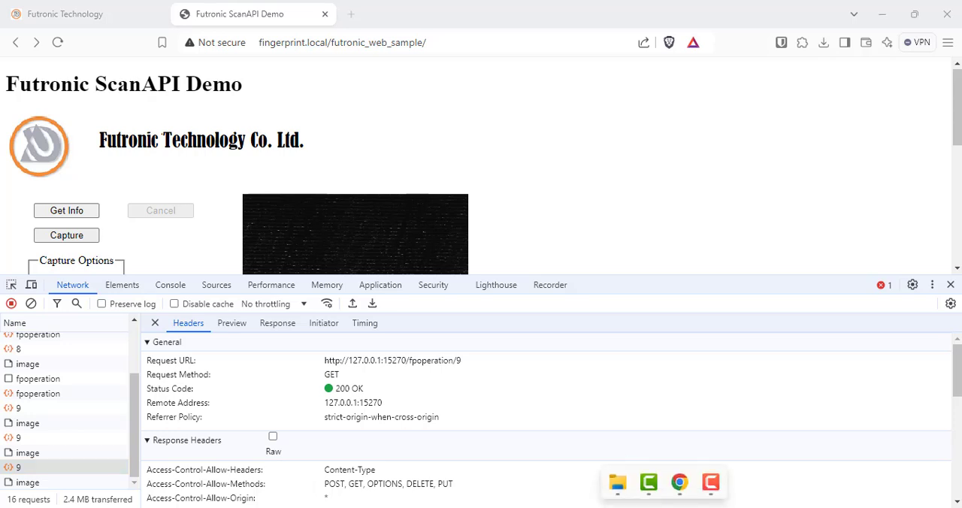
- Bring up the futronic_web_sample folder in File Explorer from the taskbar
left_click(617, 484)
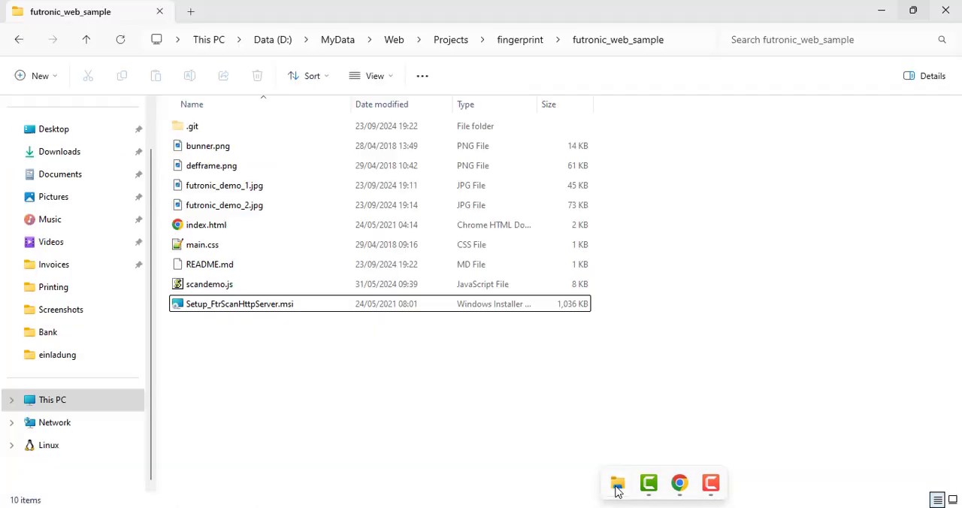
mouse_move(262, 373)
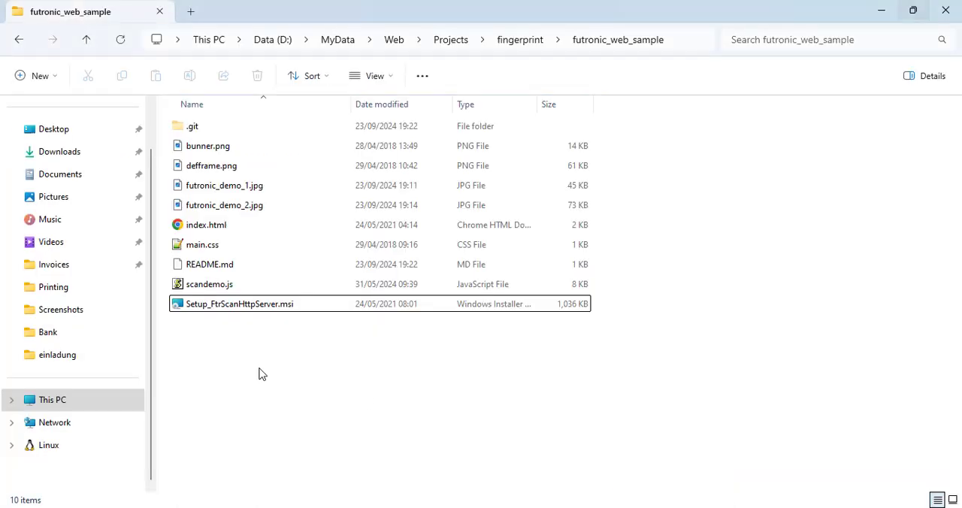
- Select the 1.01 MB Setup_FtrScanHttpServer.msi installer in the project folder
left_click(239, 303)
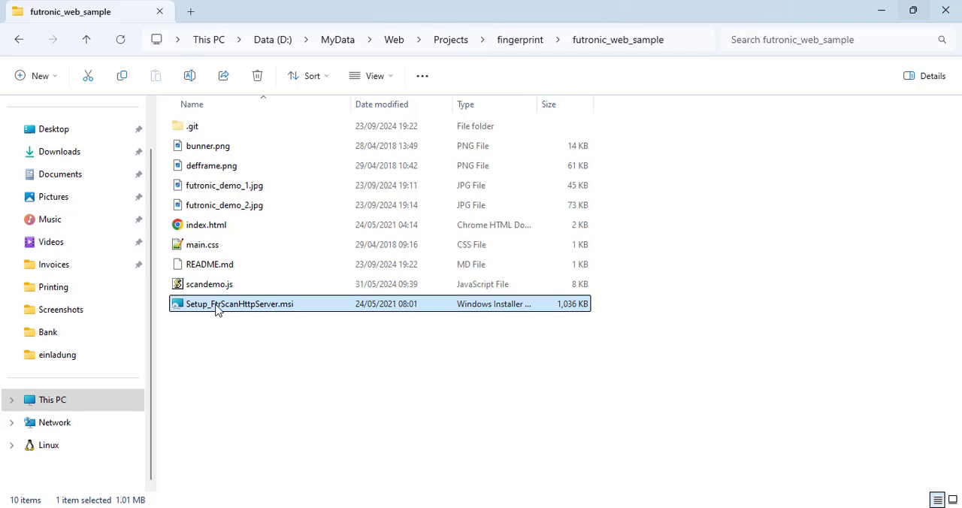
mouse_move(297, 311)
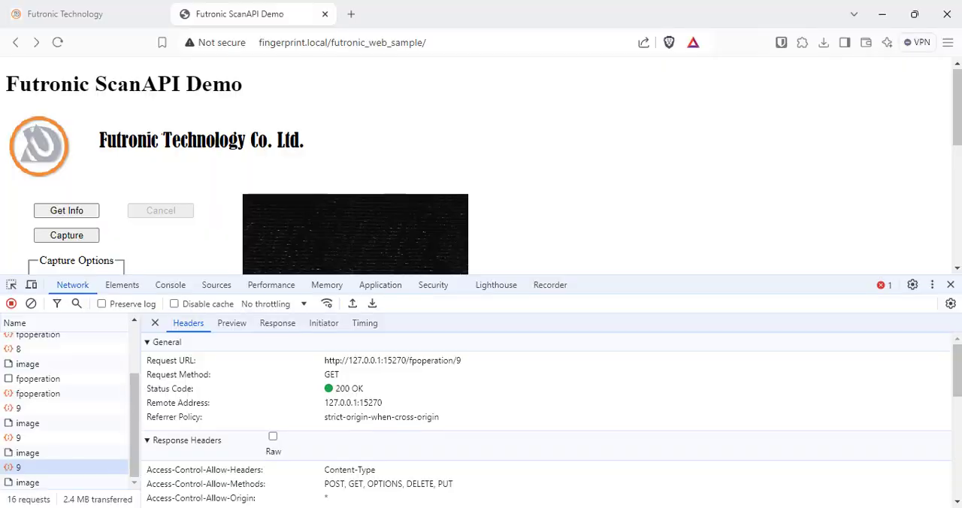
mouse_move(674, 257)
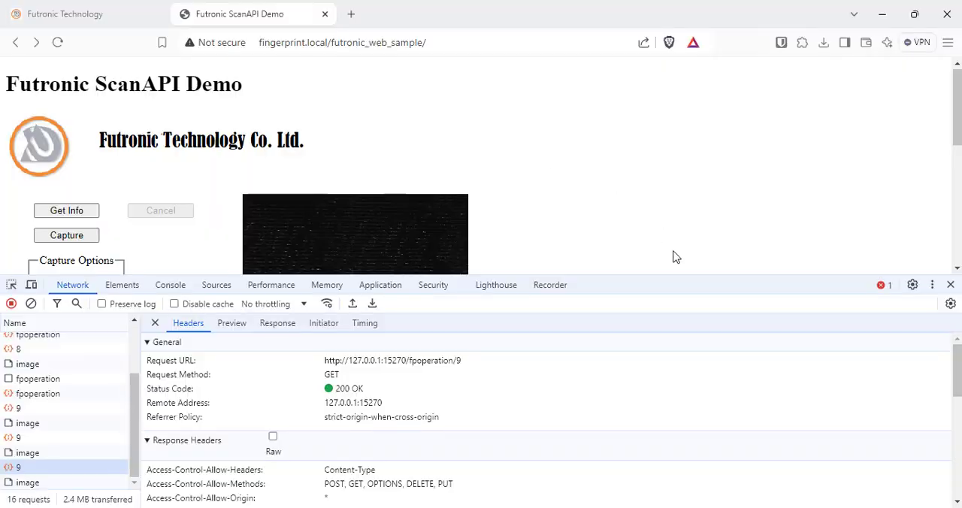
- Shrink the DevTools panel and scroll down to the fingerprint with NFIQ 5
left_click_drag(481, 276, 481, 359)
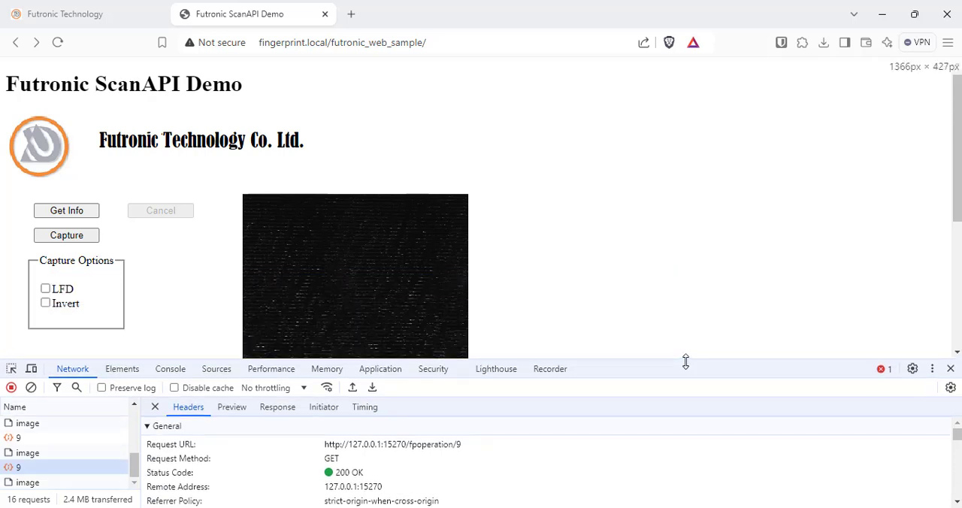
scroll("down", 3)
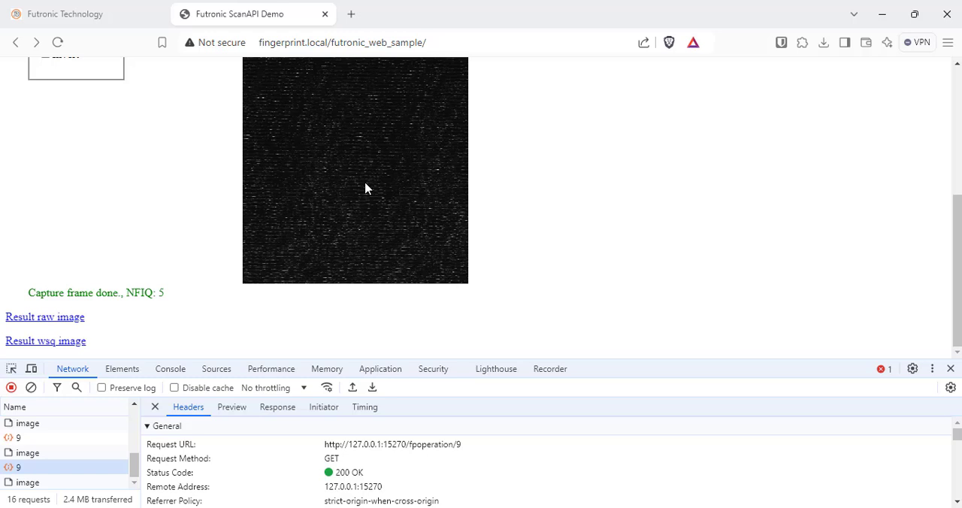
mouse_move(173, 199)
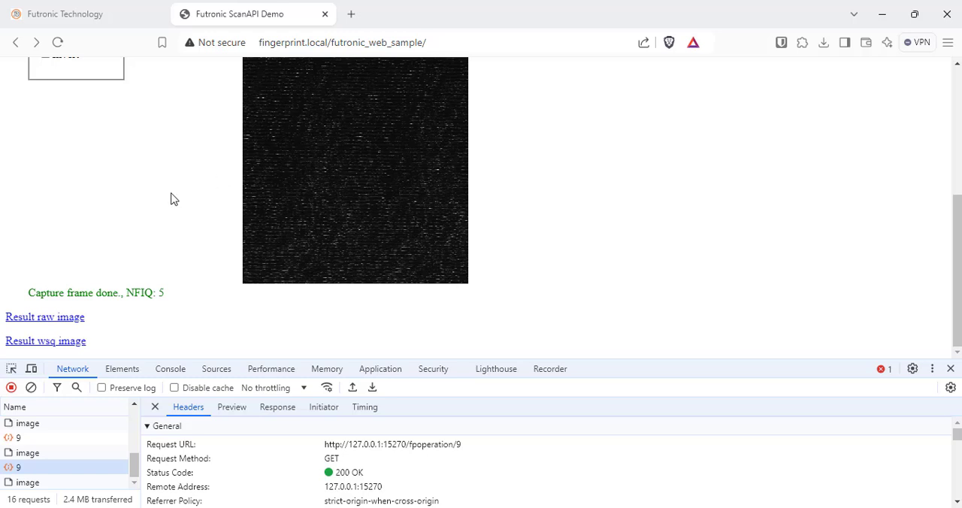
mouse_move(209, 202)
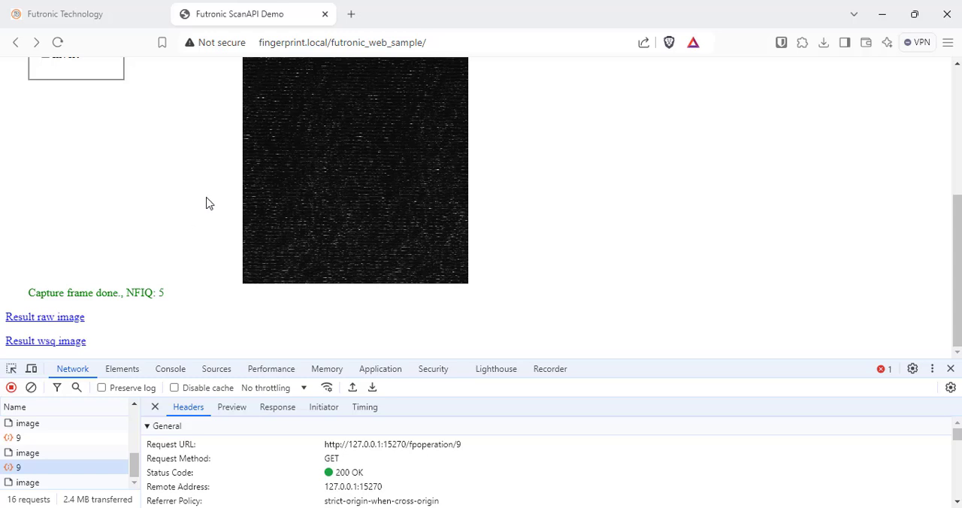